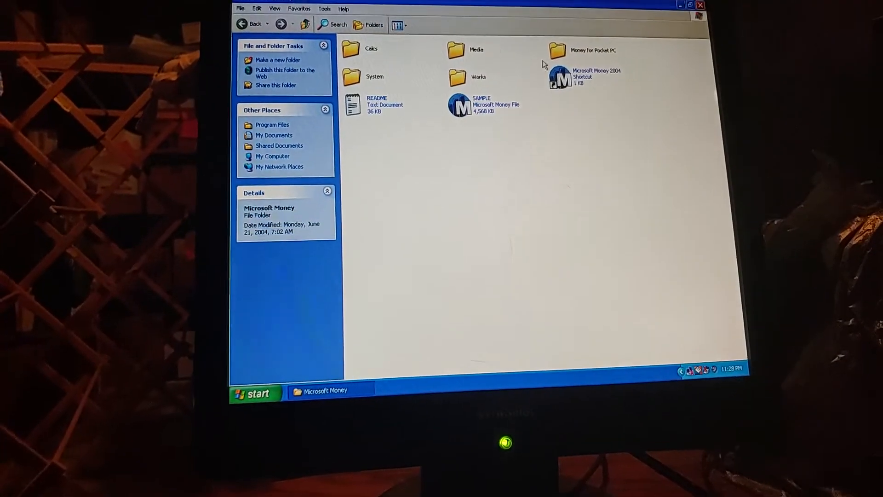
- Navigate into the AvHelp subfolder of the Microsoft Money directory
double_click(455, 50)
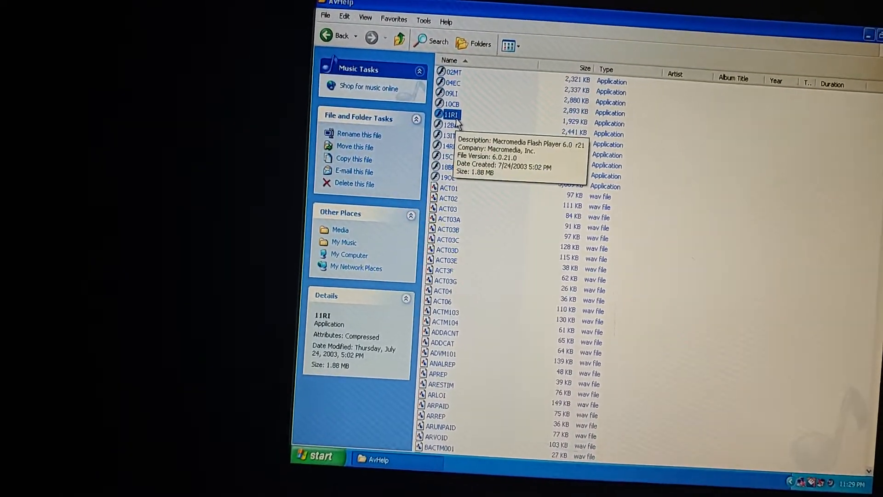
- Launch the 11RI tutorial movie from the AvHelp folder
double_click(448, 113)
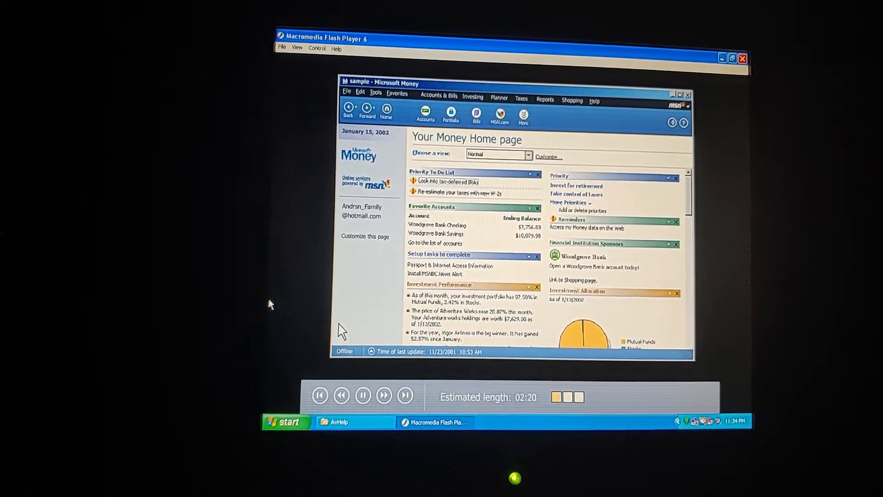
- Start a new account at Ferguson & Bardell with the Investment account type
click(440, 95)
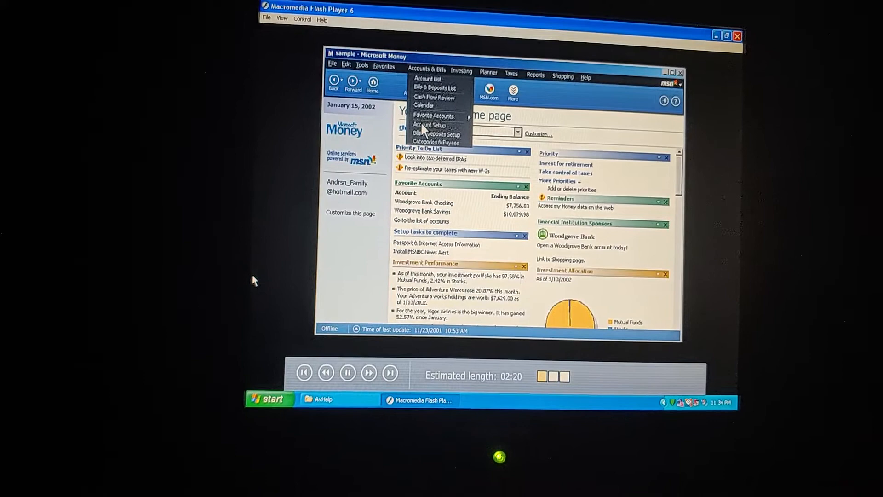
click(429, 125)
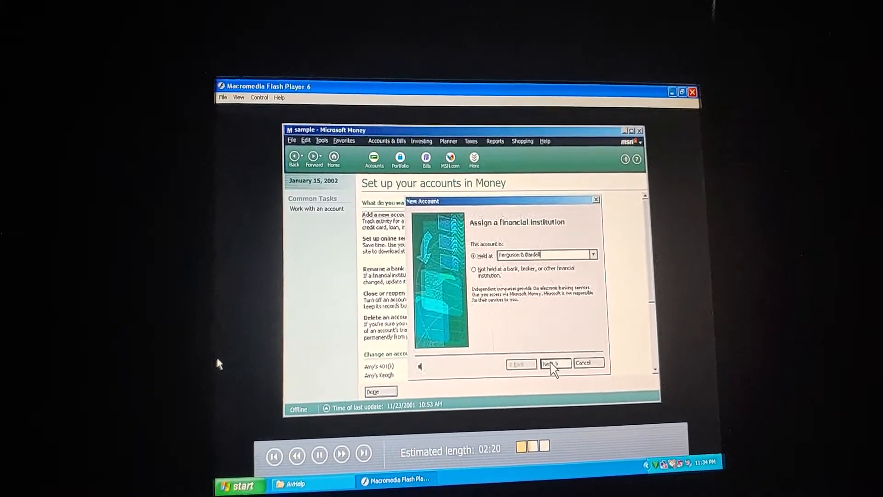
click(554, 364)
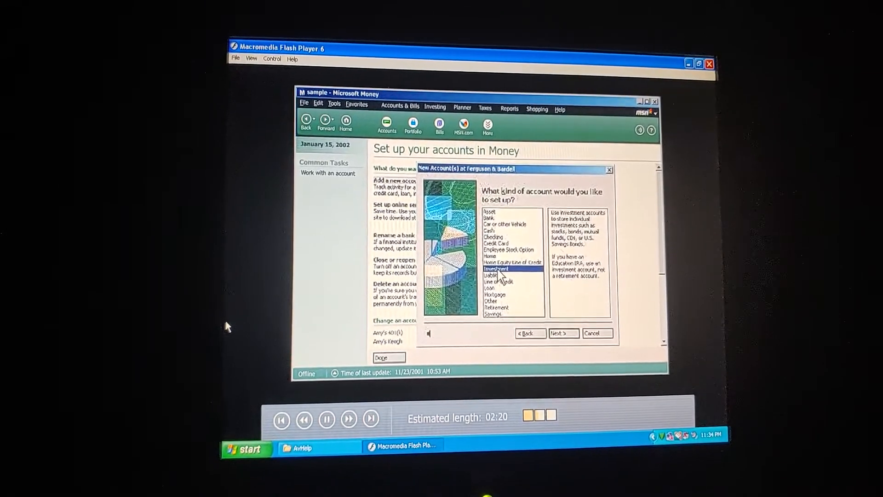
click(564, 333)
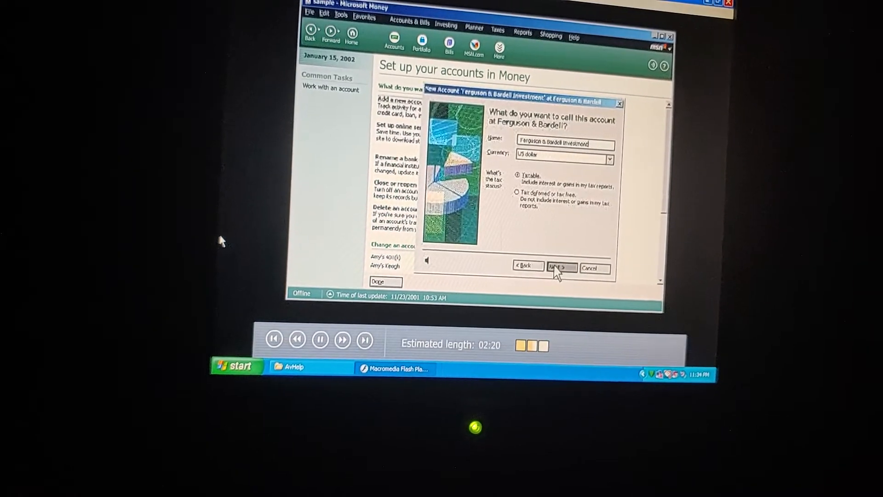
- Accept the account's name and tax status, confirming no other accounts at this institution
click(561, 267)
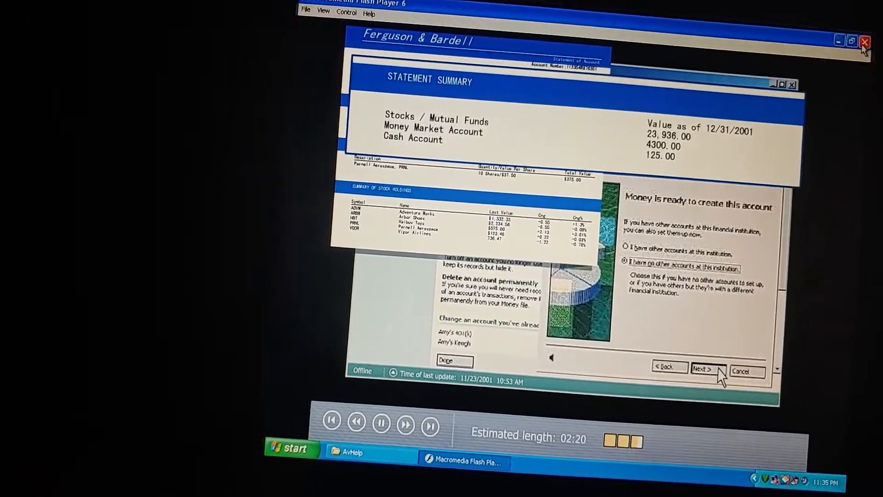
click(707, 368)
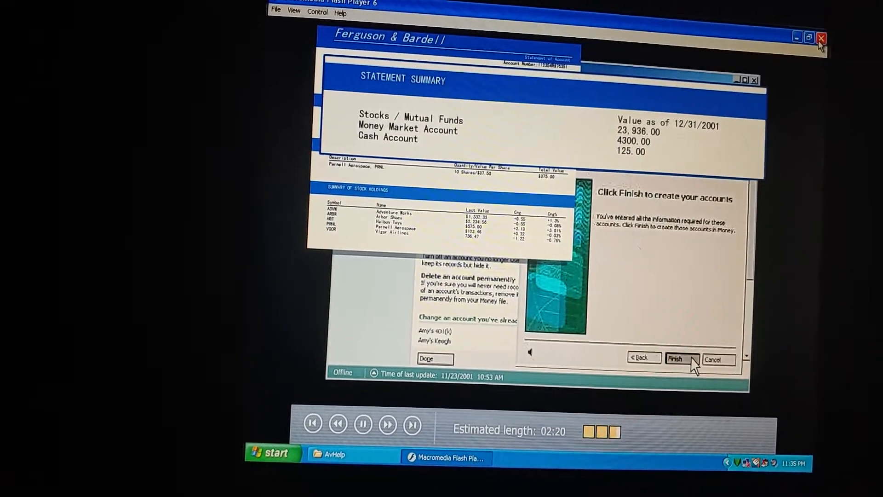
- Finish creating the new investment account in the wizard
click(679, 359)
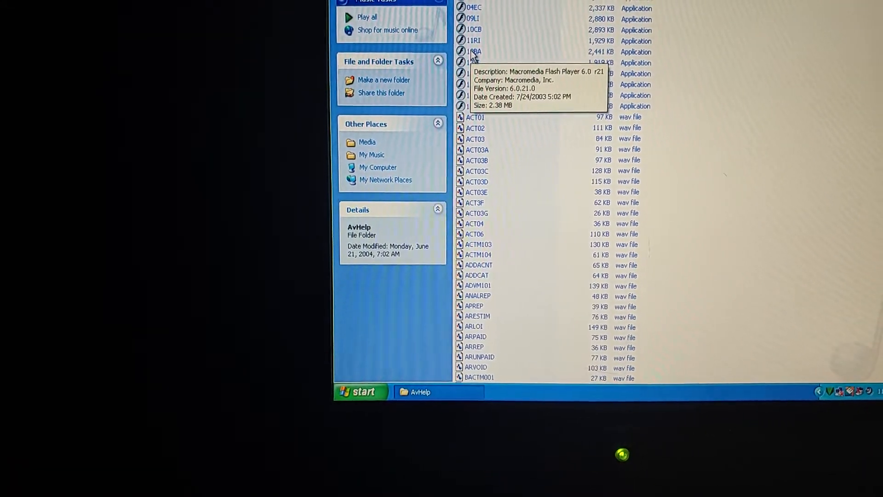
- Launch another tutorial movie from the AvHelp folder
click(473, 52)
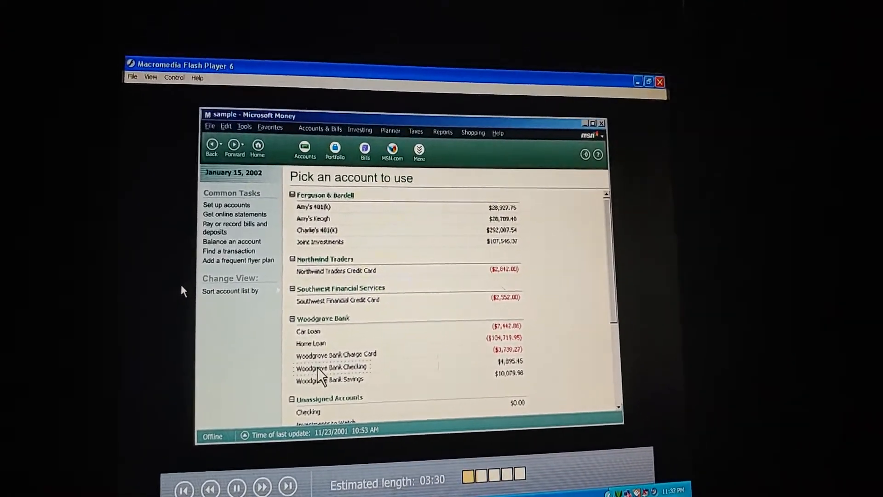
- Open the Woodgrove Bank Checking register, start balancing it and accept the statement details
click(320, 367)
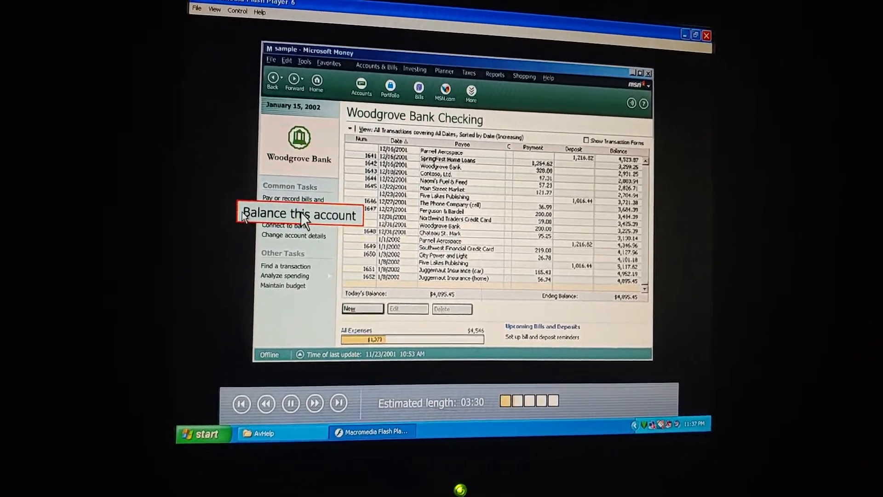
click(301, 216)
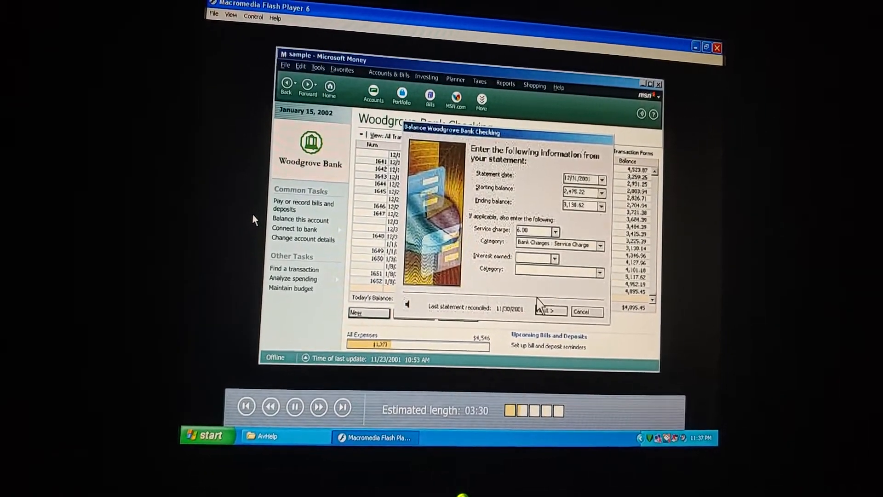
click(549, 312)
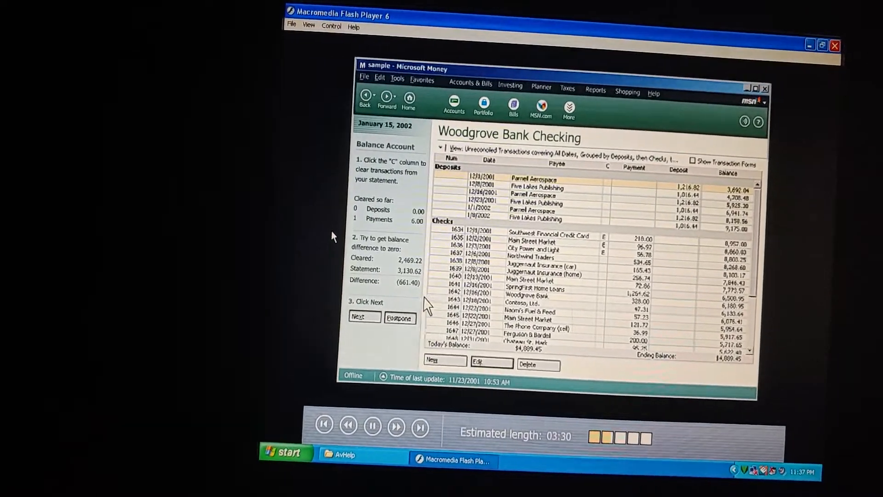
- Group the register's transactions with deposits first, then checks and withdrawals
click(446, 146)
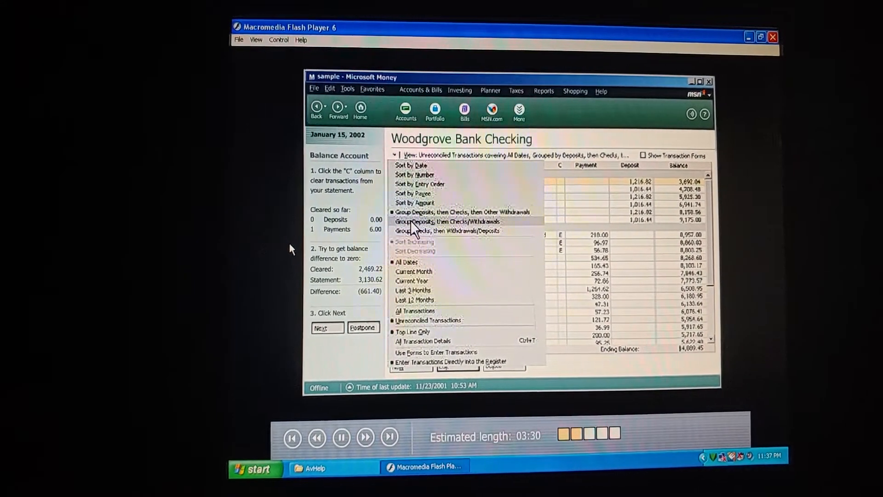
click(426, 221)
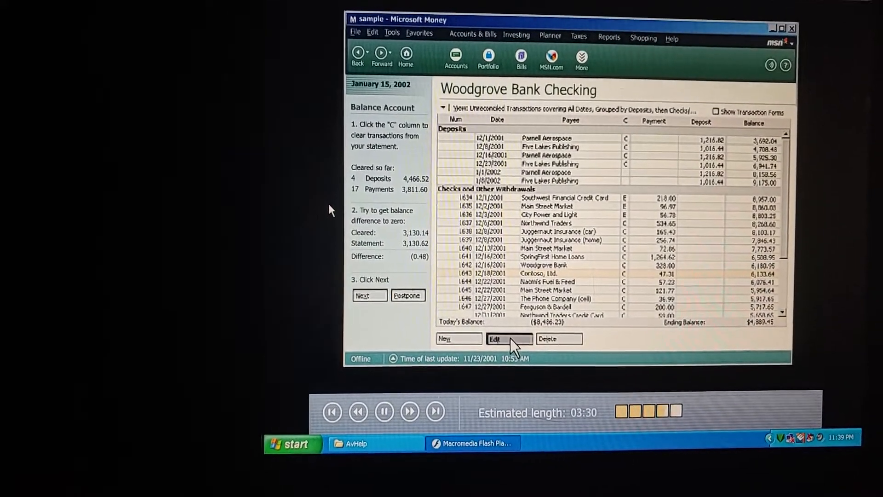
- Edit the Contoso, Ltd. transaction and save its payment amount as 47.13
click(508, 338)
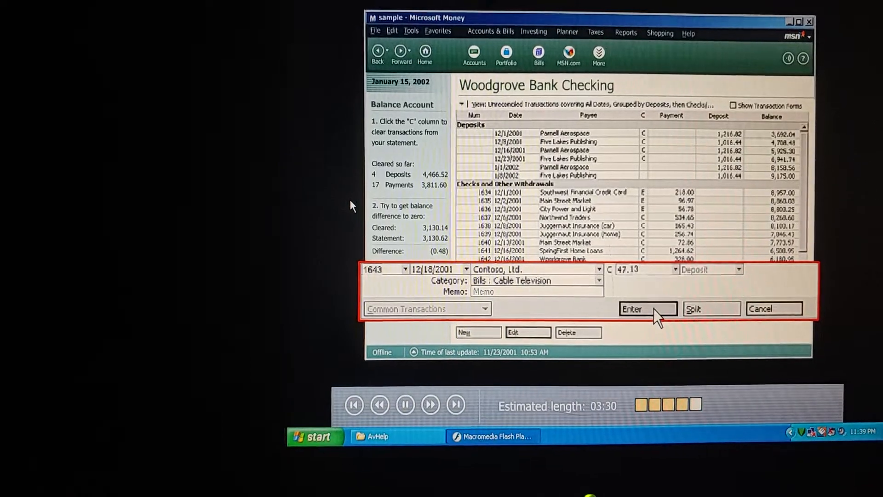
click(648, 308)
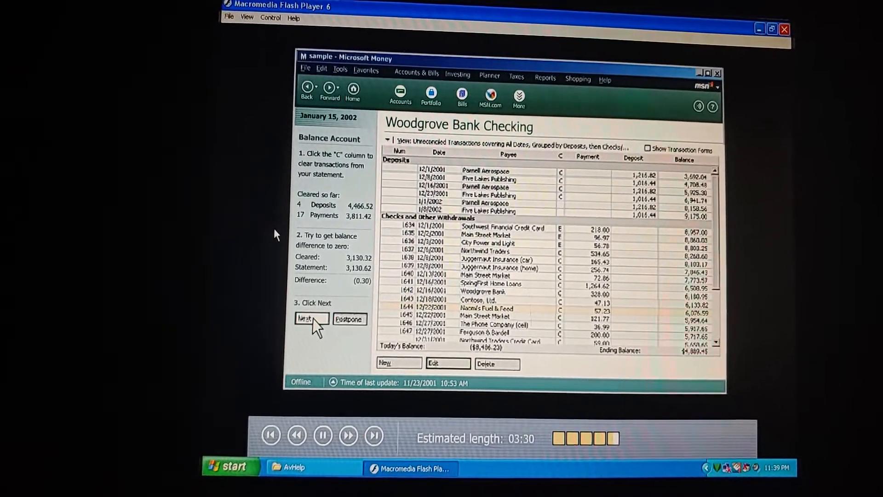
- Continue reconciliation and accept adjusting the account balance automatically
click(311, 319)
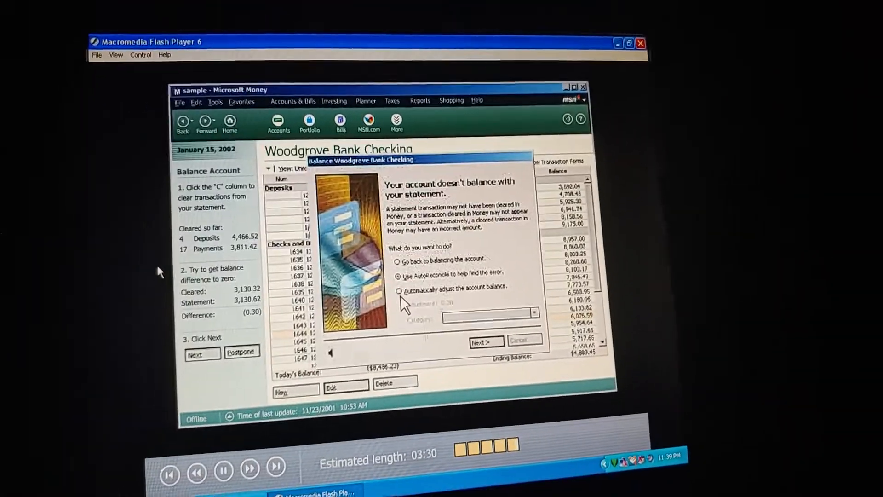
click(396, 288)
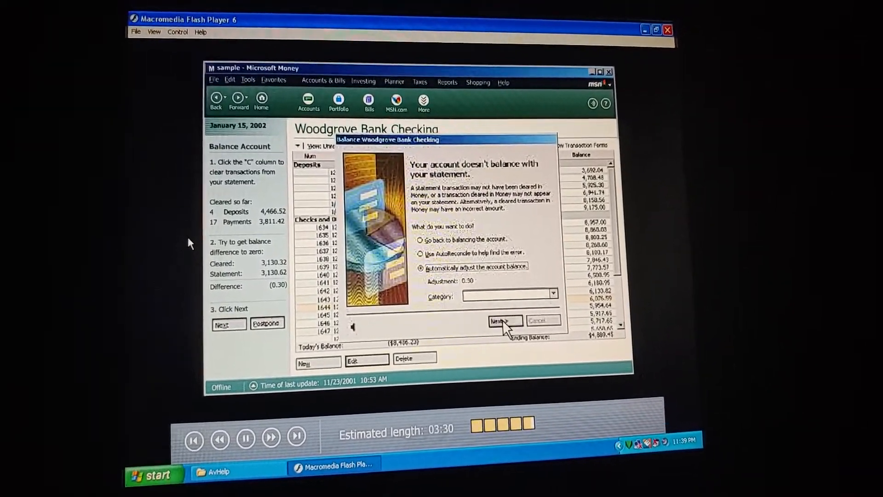
click(502, 321)
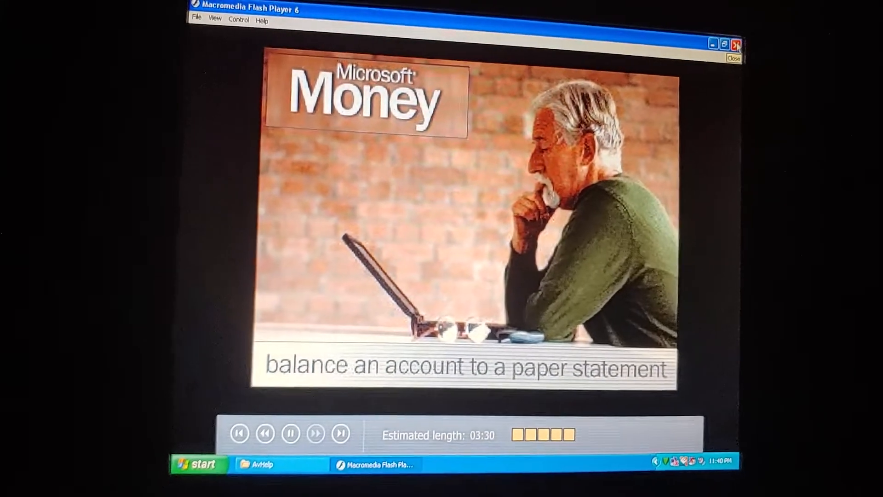
- Close the balancing tutorial and enlarge the investment tutorial to full size
click(734, 45)
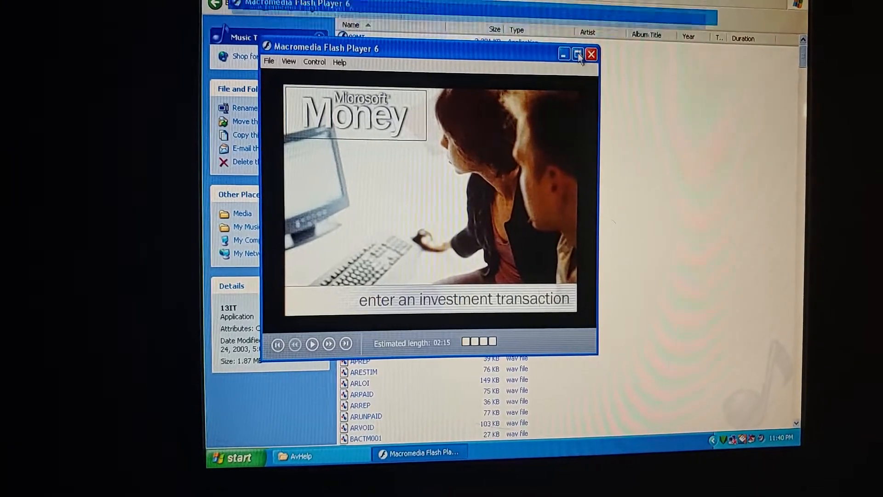
click(576, 55)
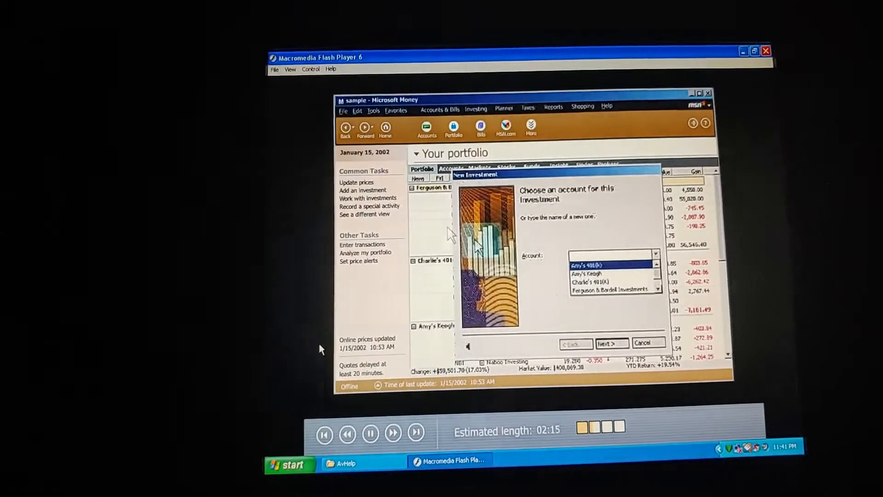
- Choose Ferguson & Bardell Investments, name the investment Parnell Aerospace, and pick Stock as its type
click(616, 289)
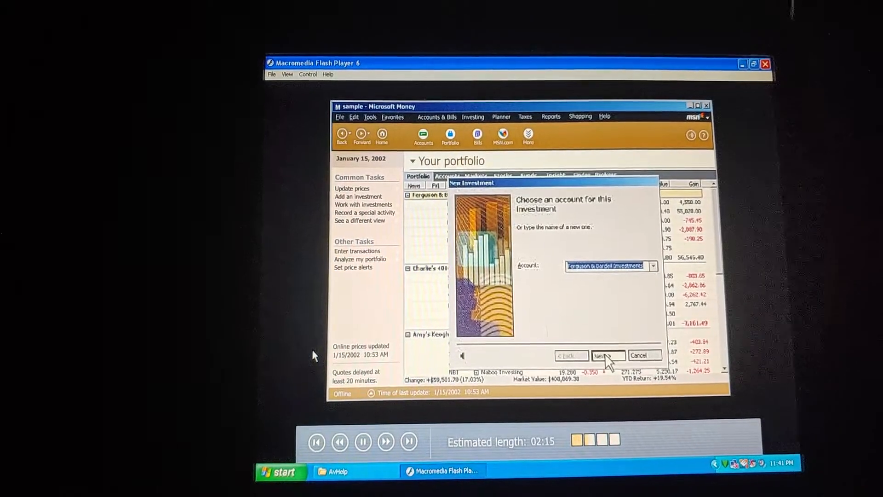
click(605, 355)
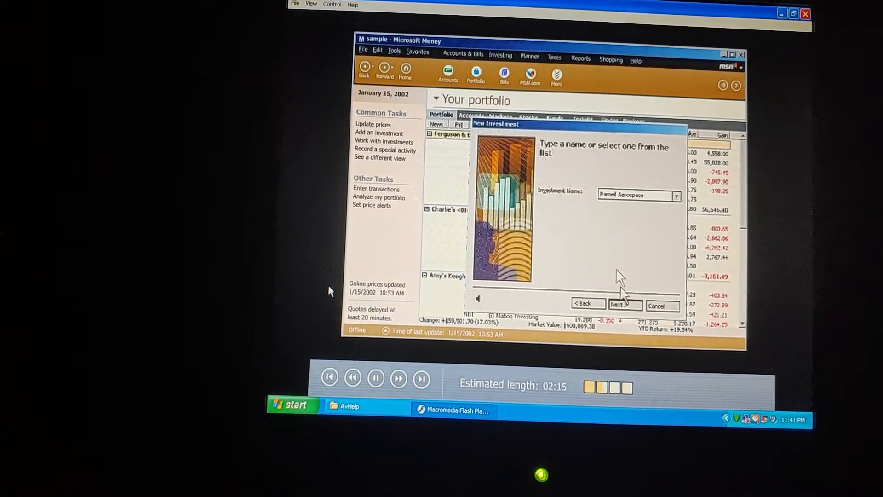
click(623, 304)
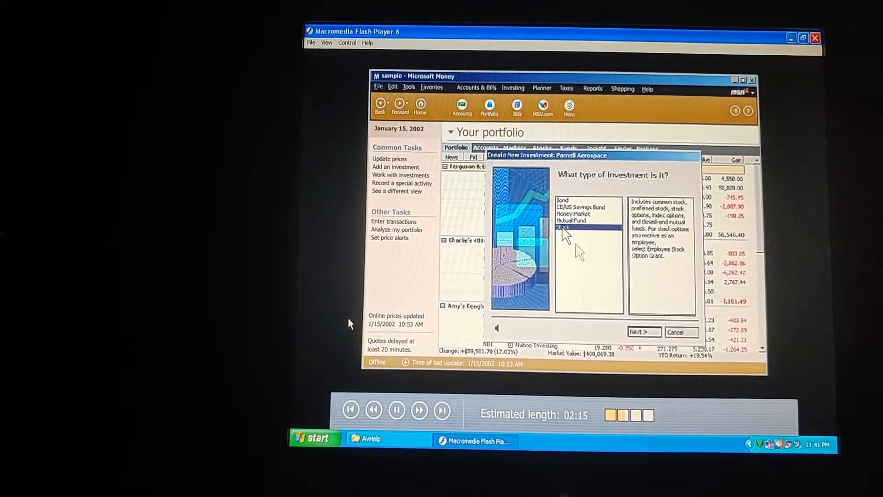
click(644, 332)
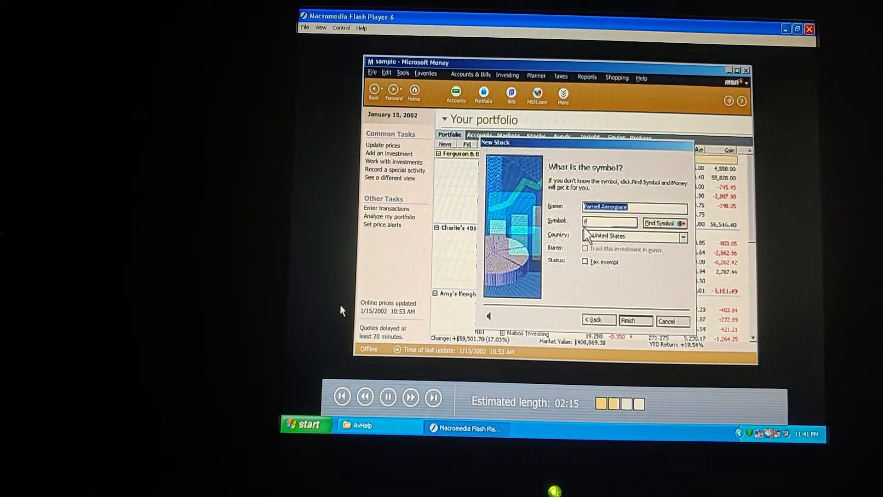
- Enter symbol PRNL, quantity 10 and price 37.50, then finish without adding another investment
text(RNL)
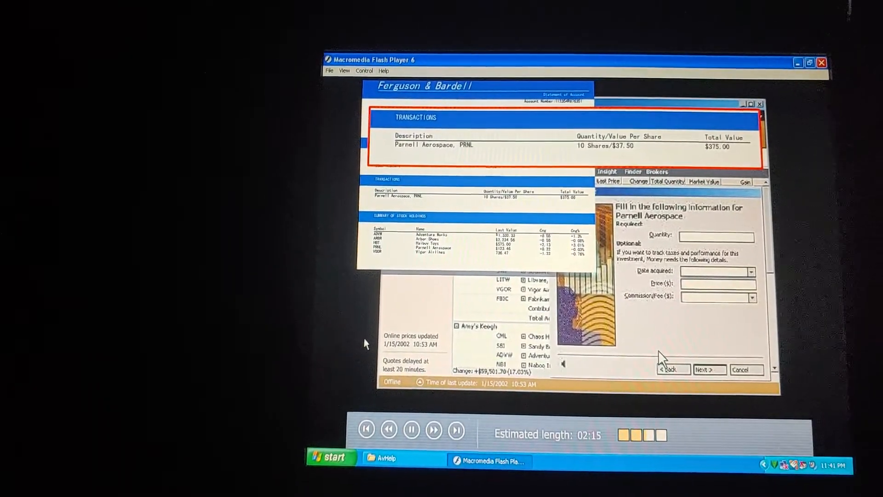
text(10)
text(9/17/01)
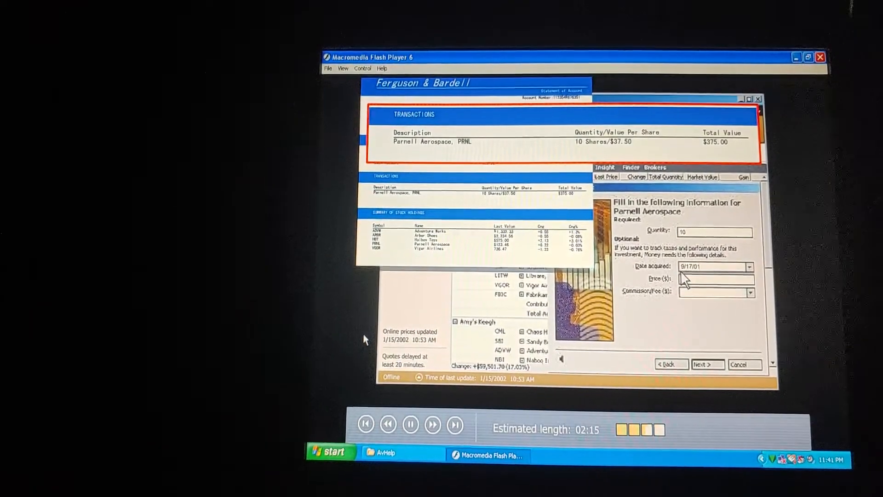
text(37.50)
text(6.25)
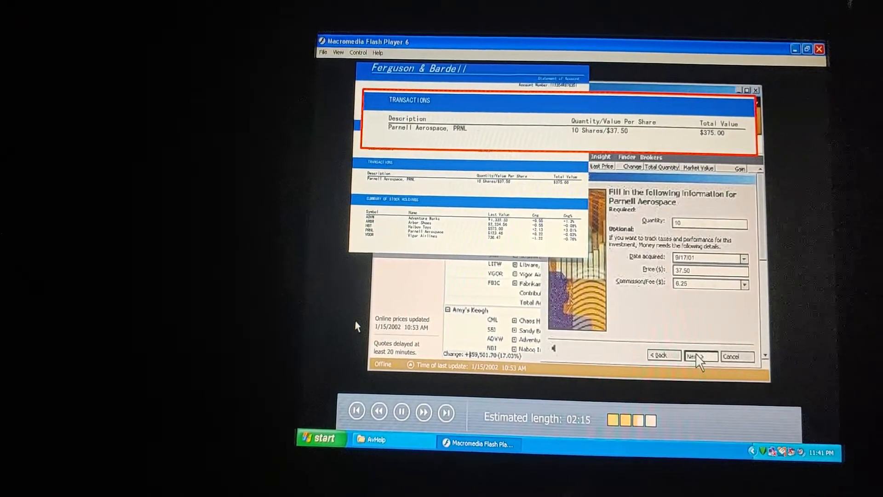
click(699, 356)
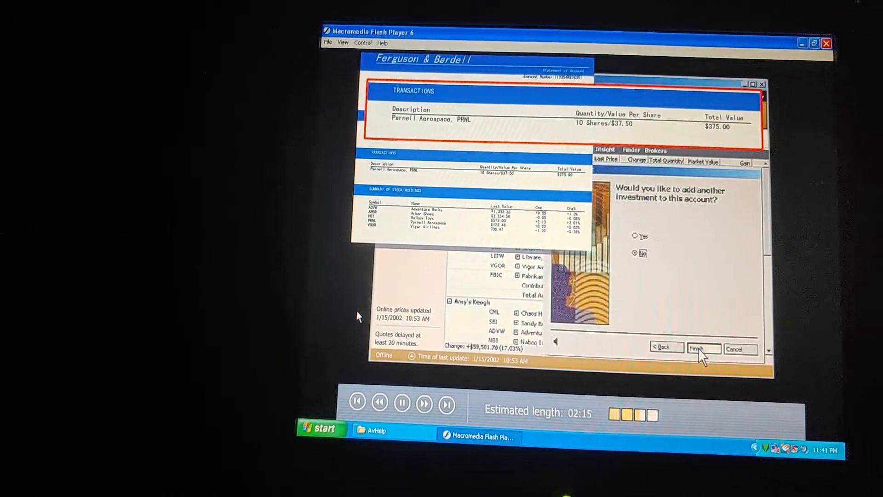
click(701, 347)
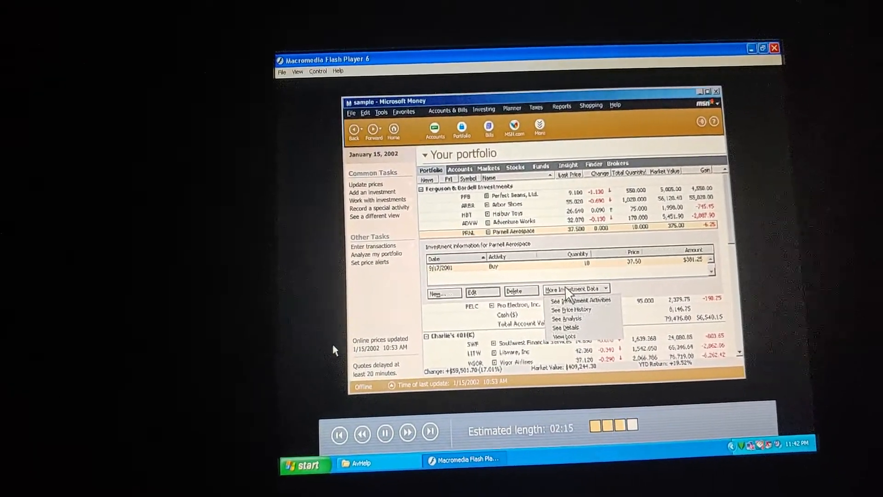
- View More Investment Data for Parnell Aerospace and let the tutorial run to its closing title
click(571, 309)
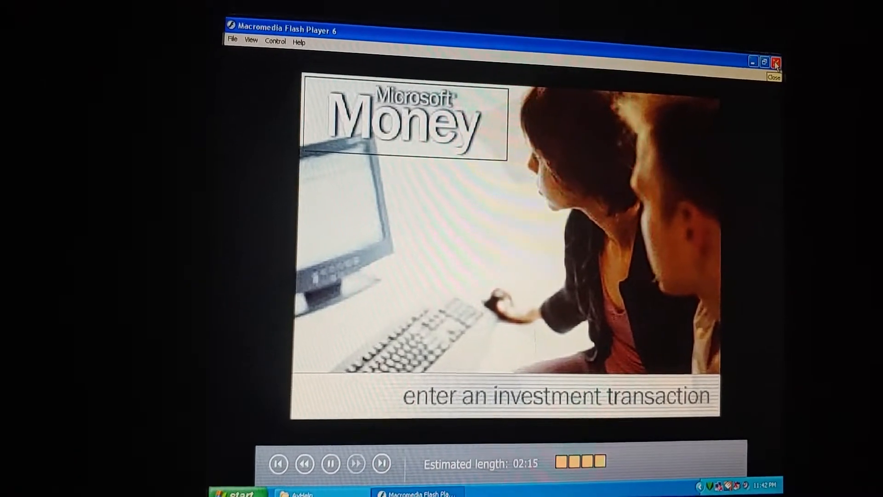
- Close the Flash Player tutorial window and the AvHelp tutorial files folder
click(779, 62)
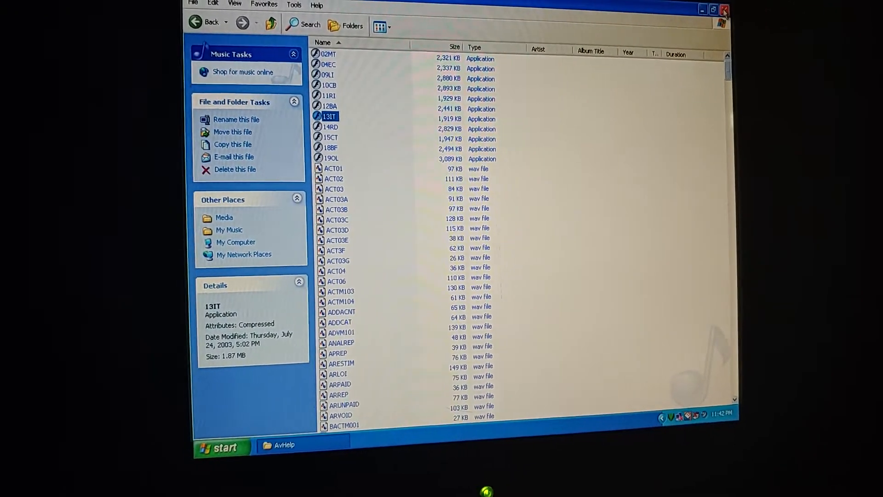
click(223, 447)
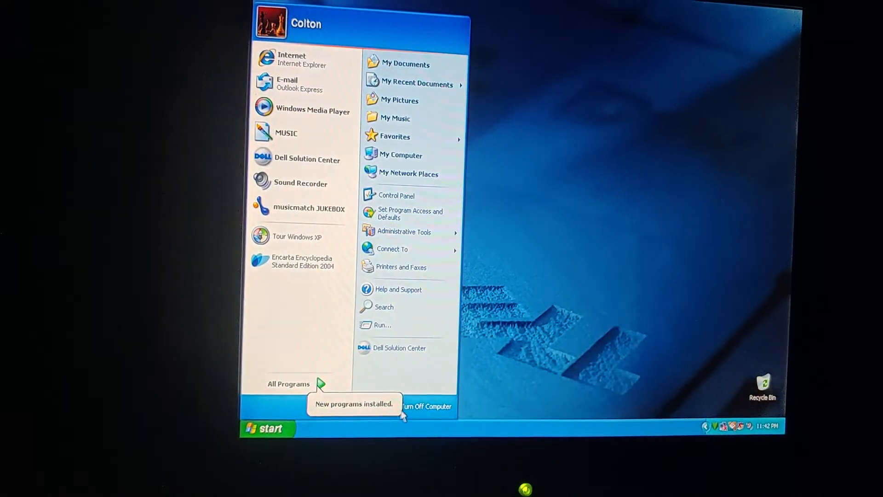